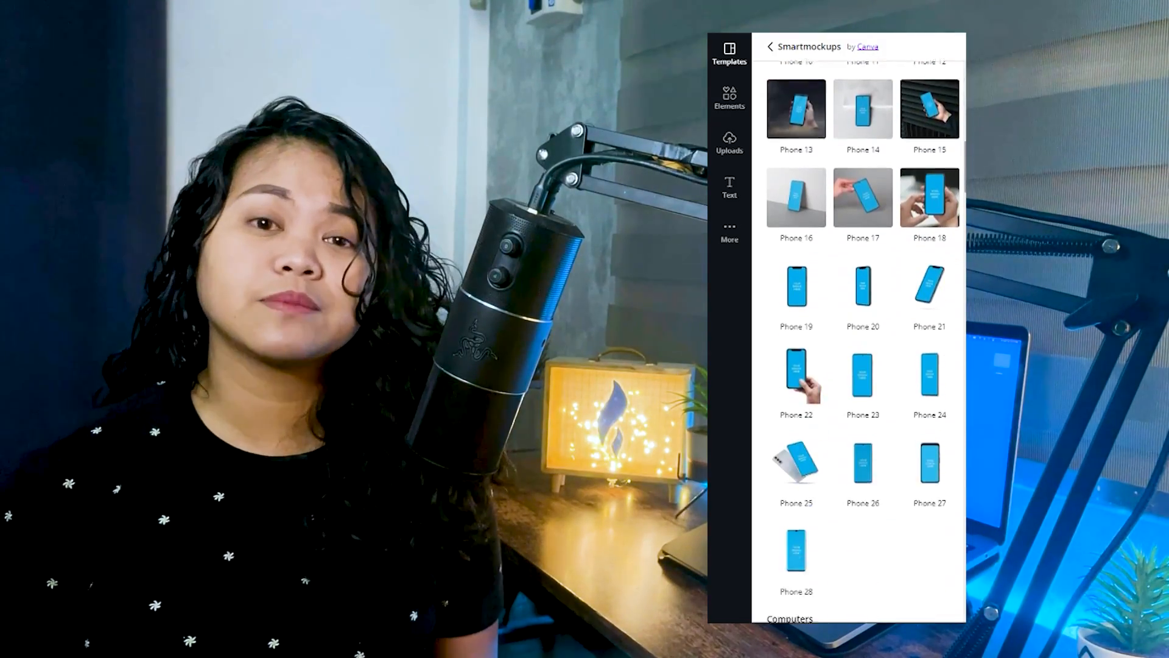
pyautogui.scroll(-3)
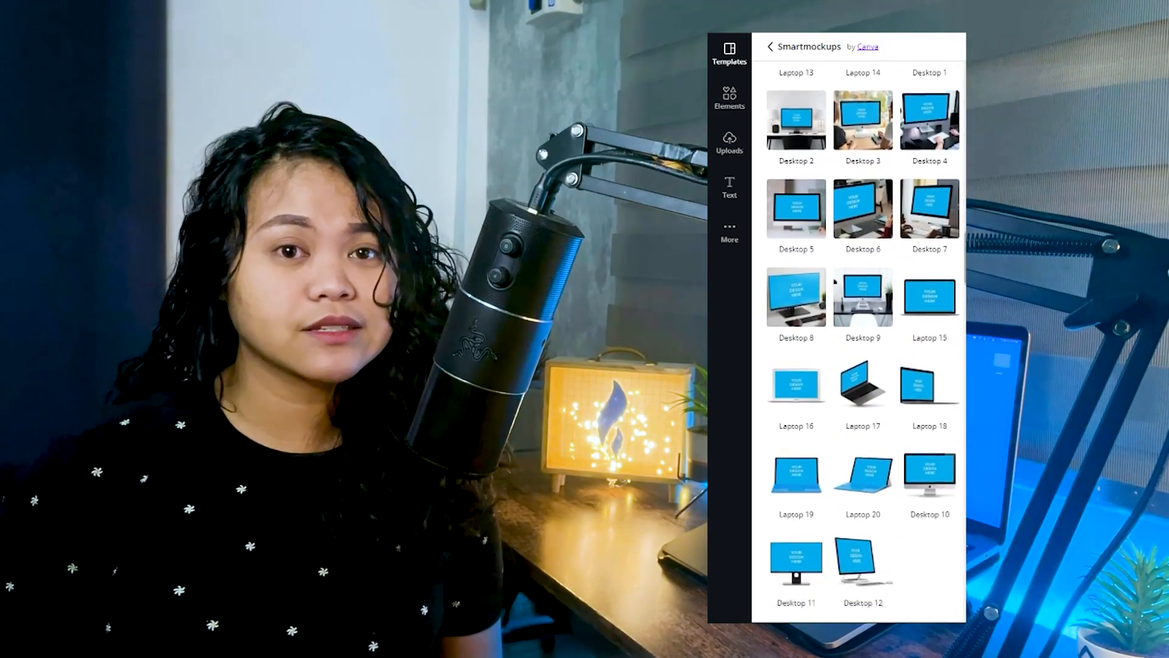
pyautogui.scroll(-3)
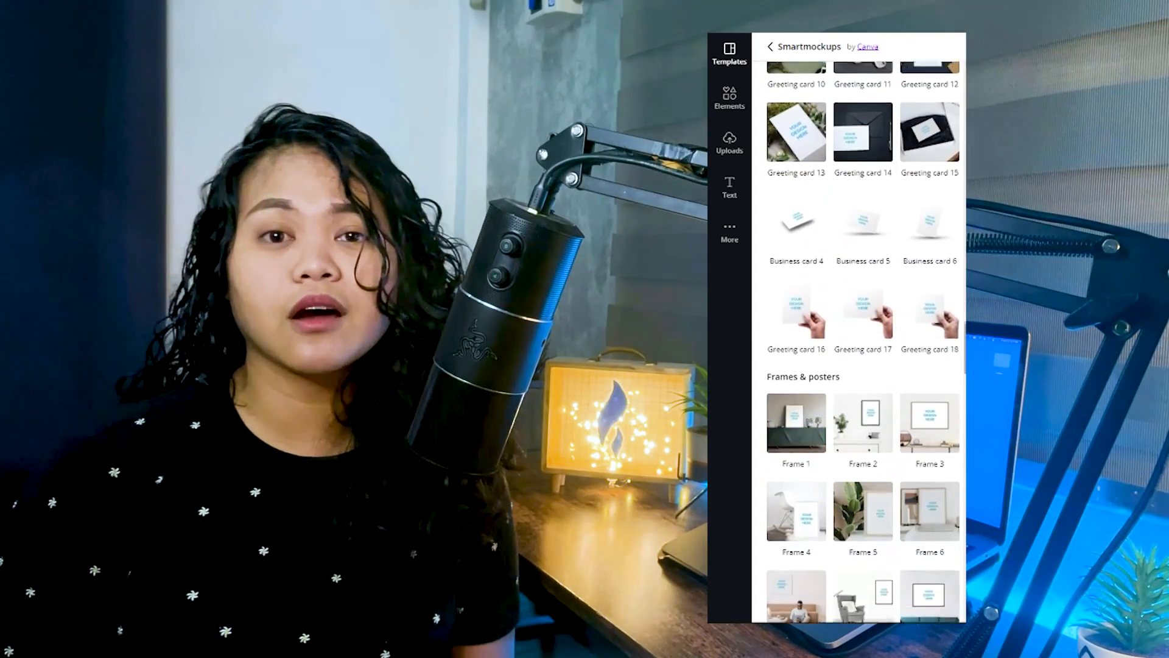
pyautogui.scroll(-3)
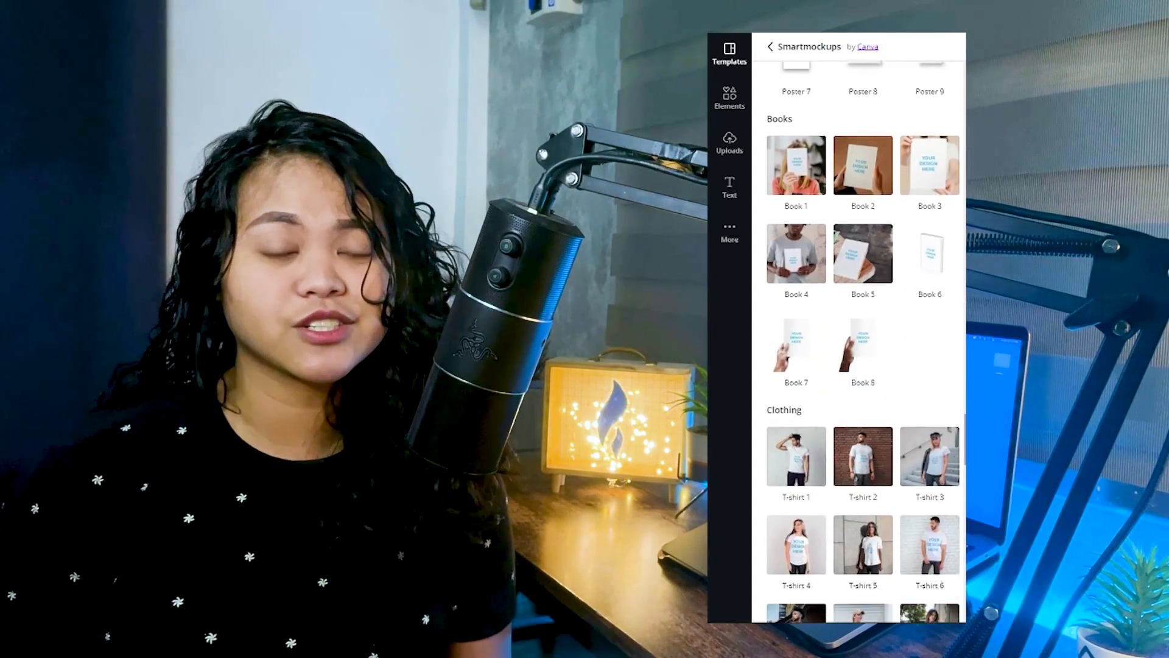
pyautogui.scroll(-3)
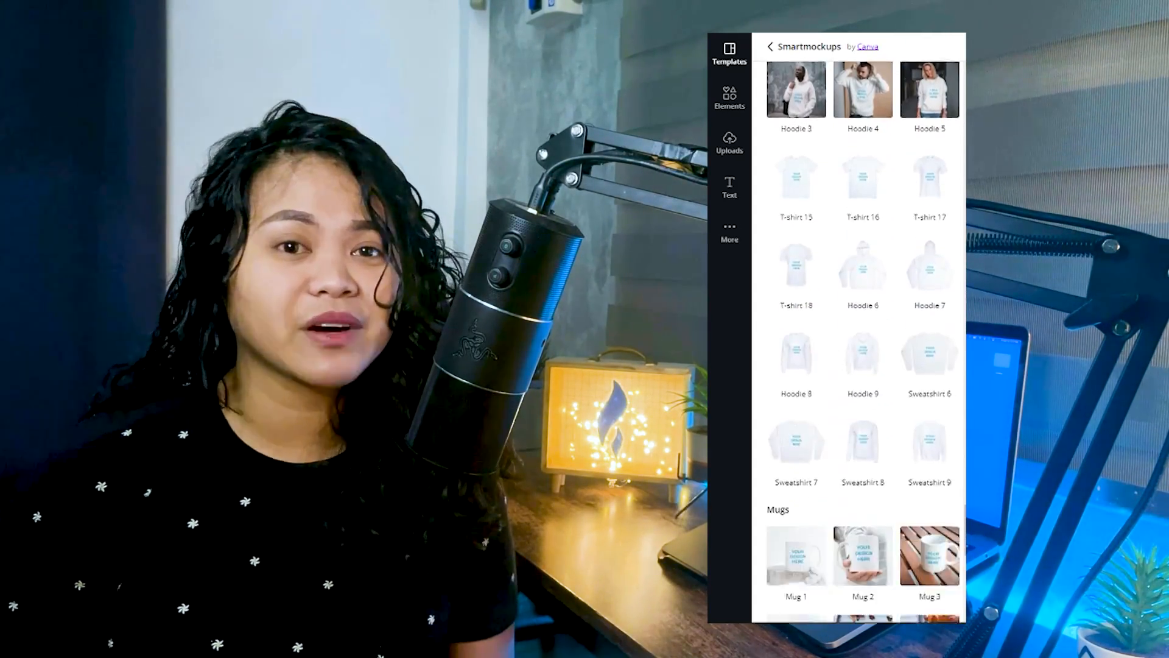